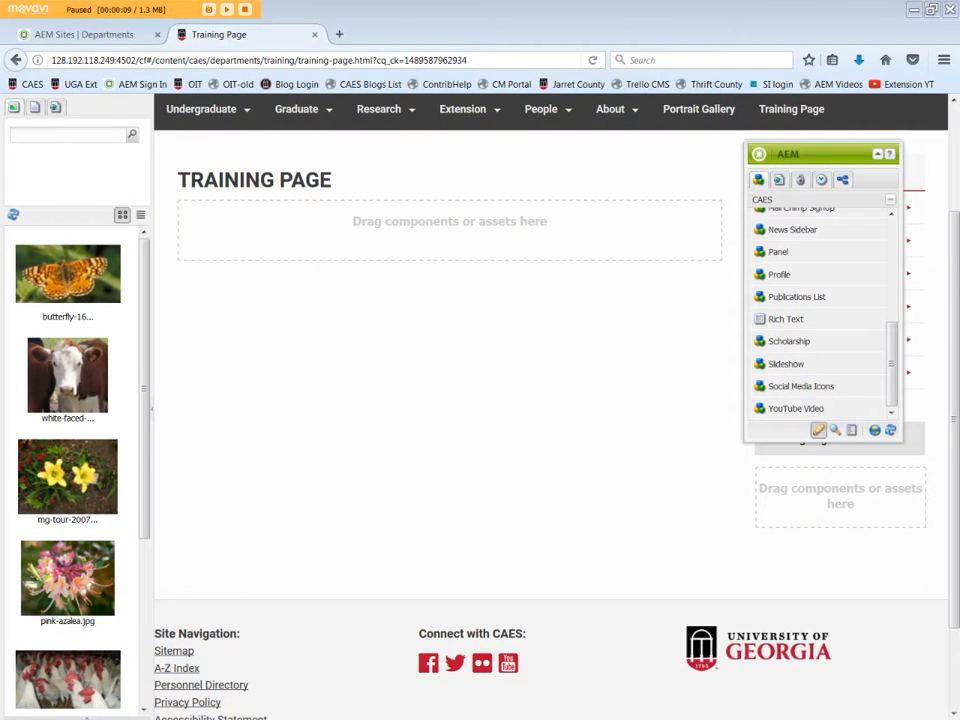
pyautogui.moveTo(850, 408)
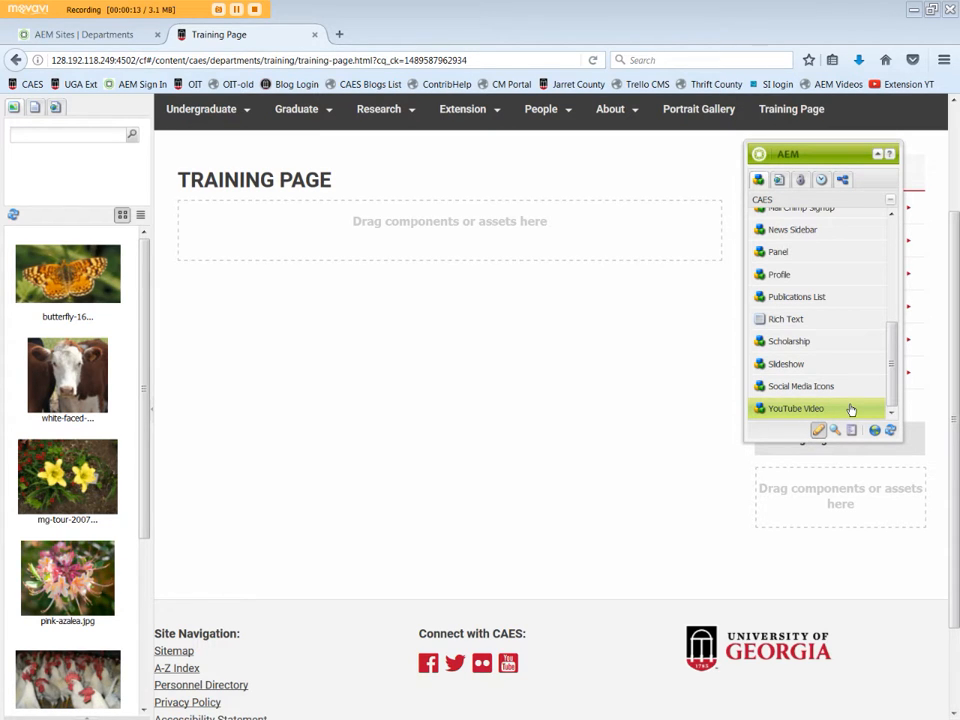
# Step: Drag the YouTube Video component from the Sidekick onto the top of the training page
pyautogui.moveTo(795, 408); pyautogui.dragTo(428, 241)
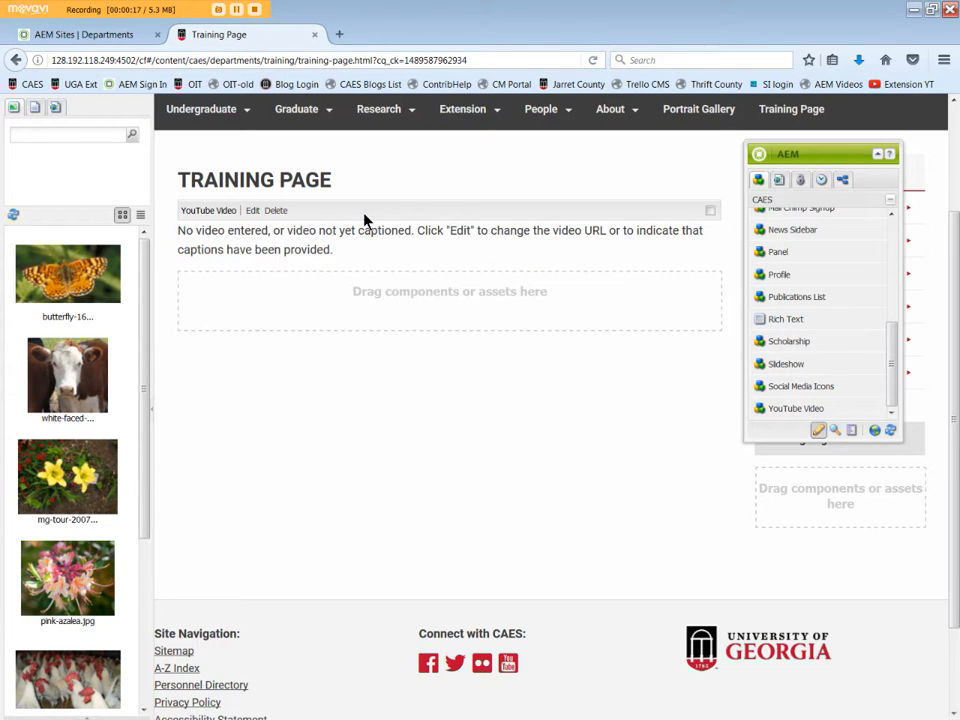
pyautogui.moveTo(253, 211)
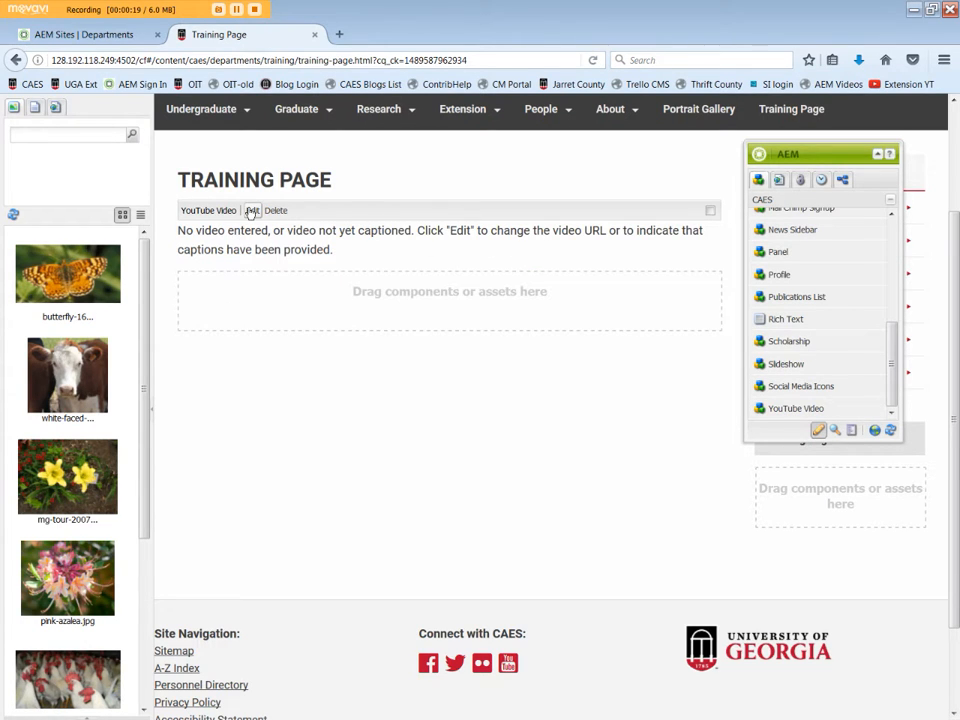
# Step: Open the YouTube Video component's edit dialog and tick 'I attest that my video has been captioned'
pyautogui.click(251, 210)
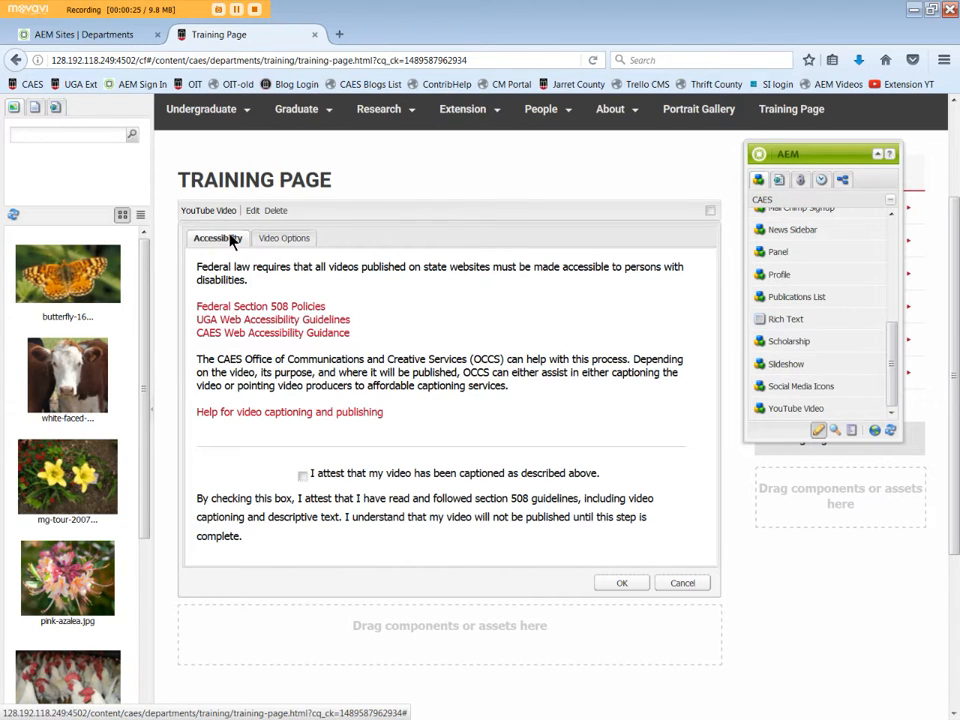
pyautogui.moveTo(406, 289)
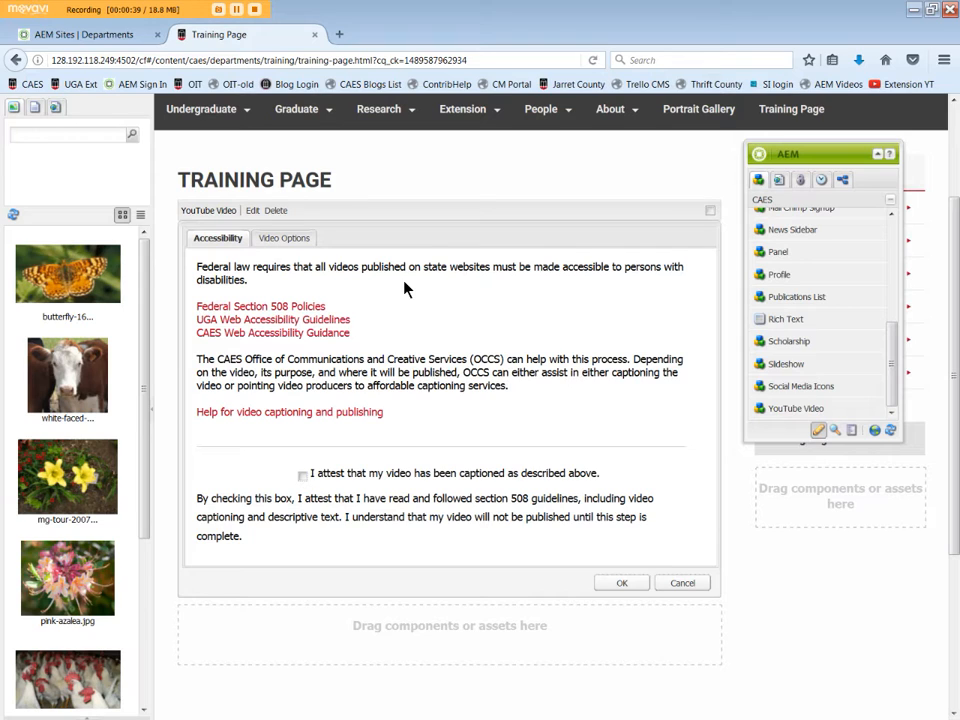
pyautogui.moveTo(375, 326)
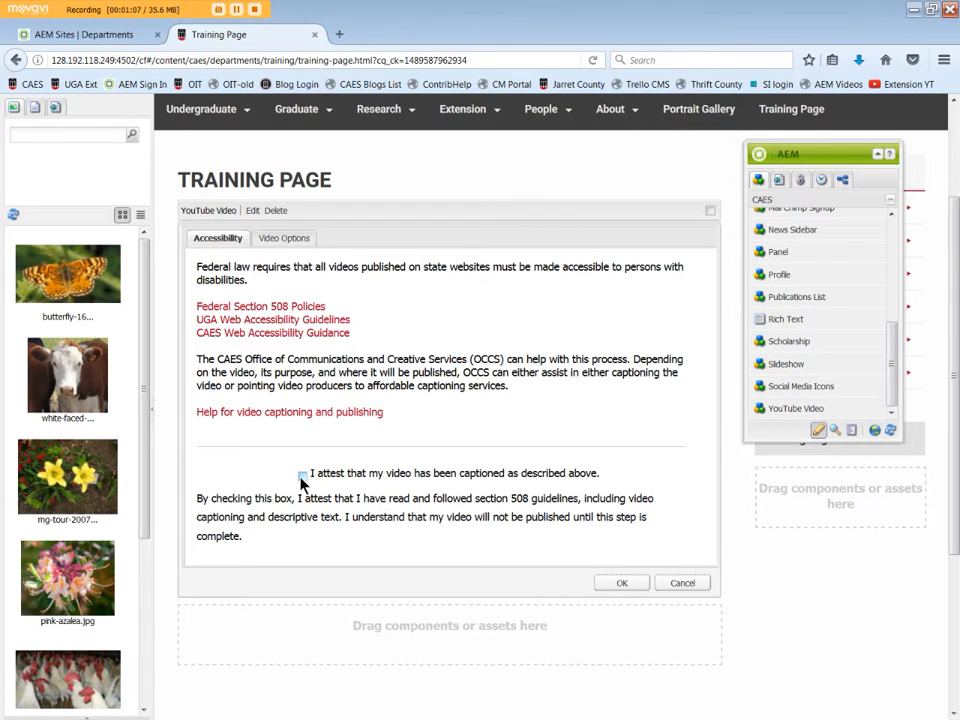
pyautogui.click(301, 473)
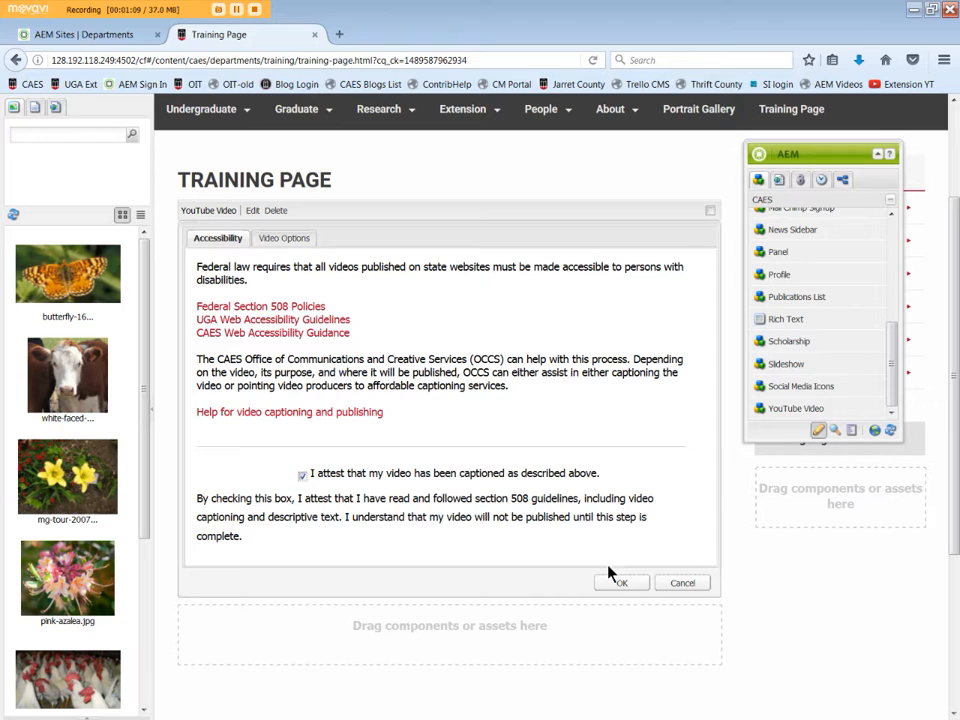
pyautogui.moveTo(583, 430)
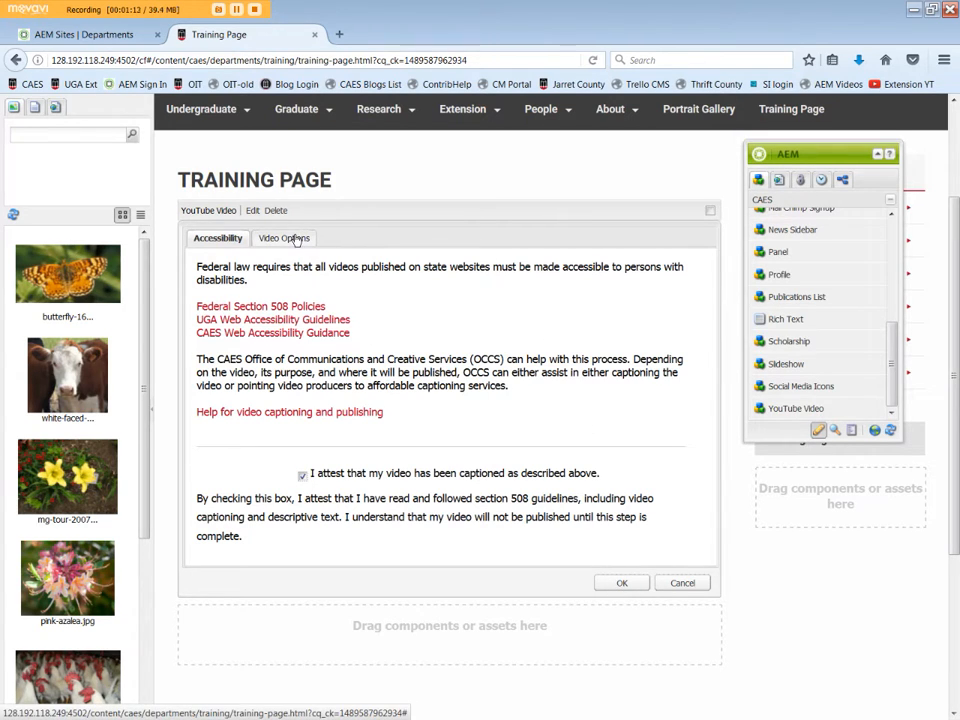
pyautogui.click(281, 238)
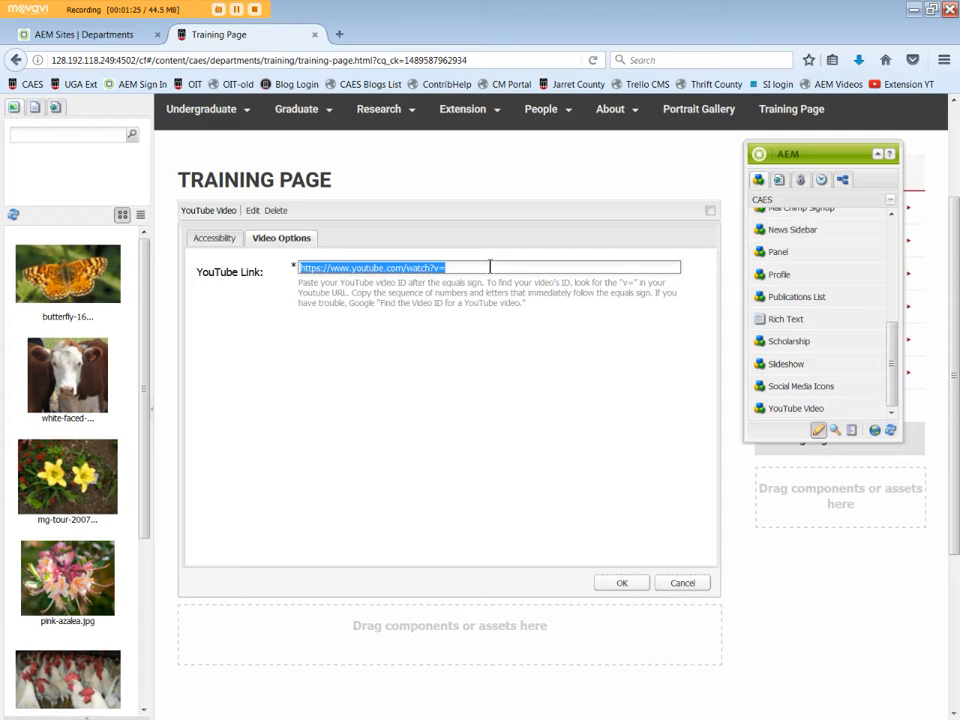
pyautogui.moveTo(474, 266)
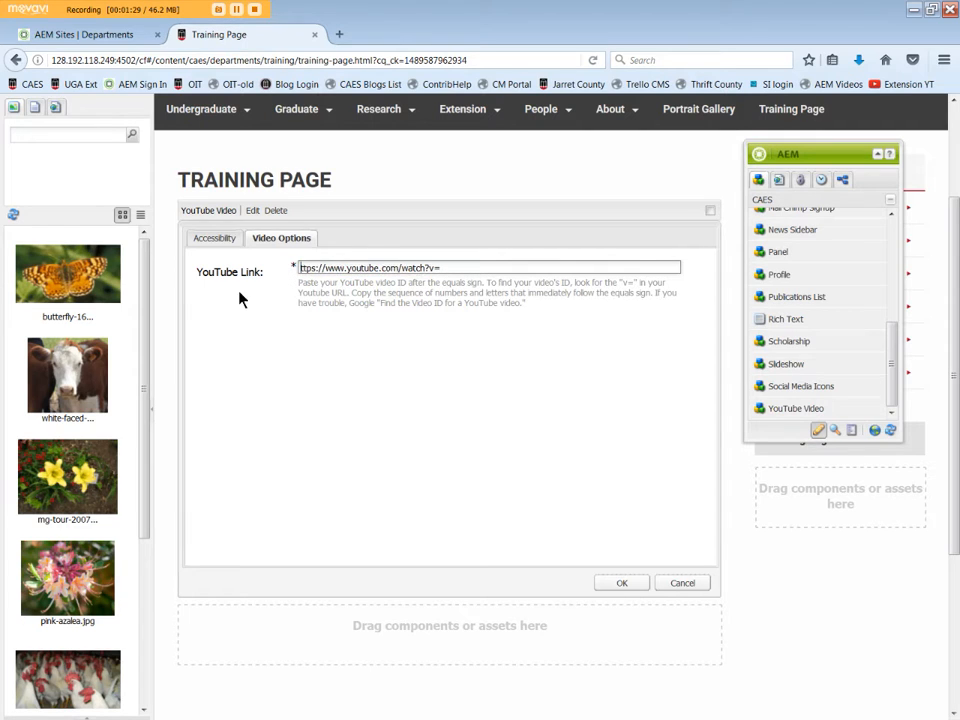
pyautogui.click(495, 267)
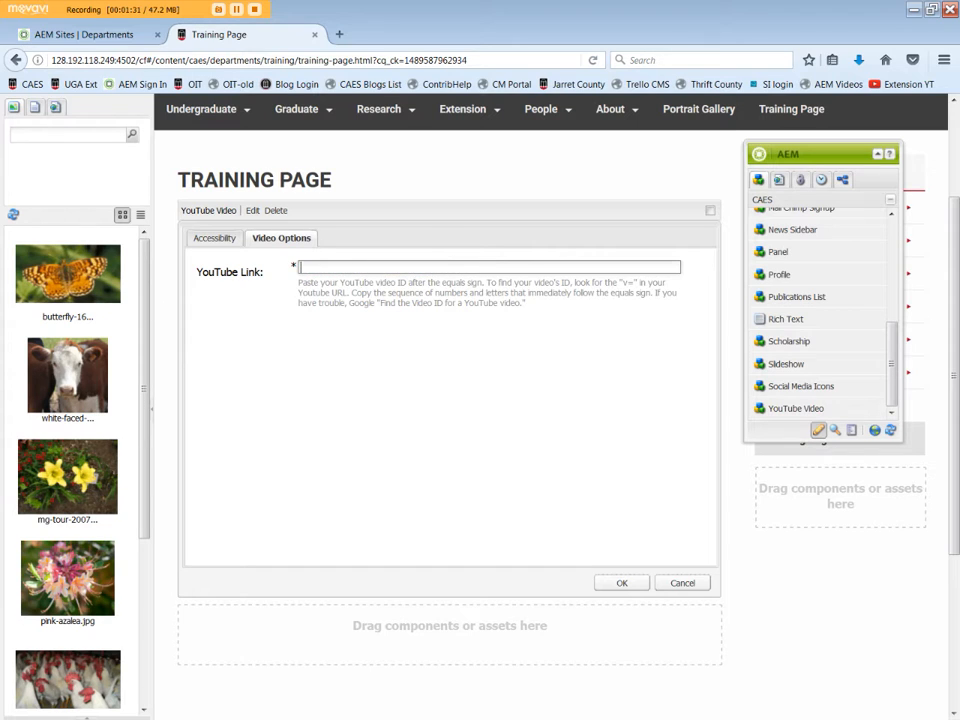
pyautogui.click(490, 266)
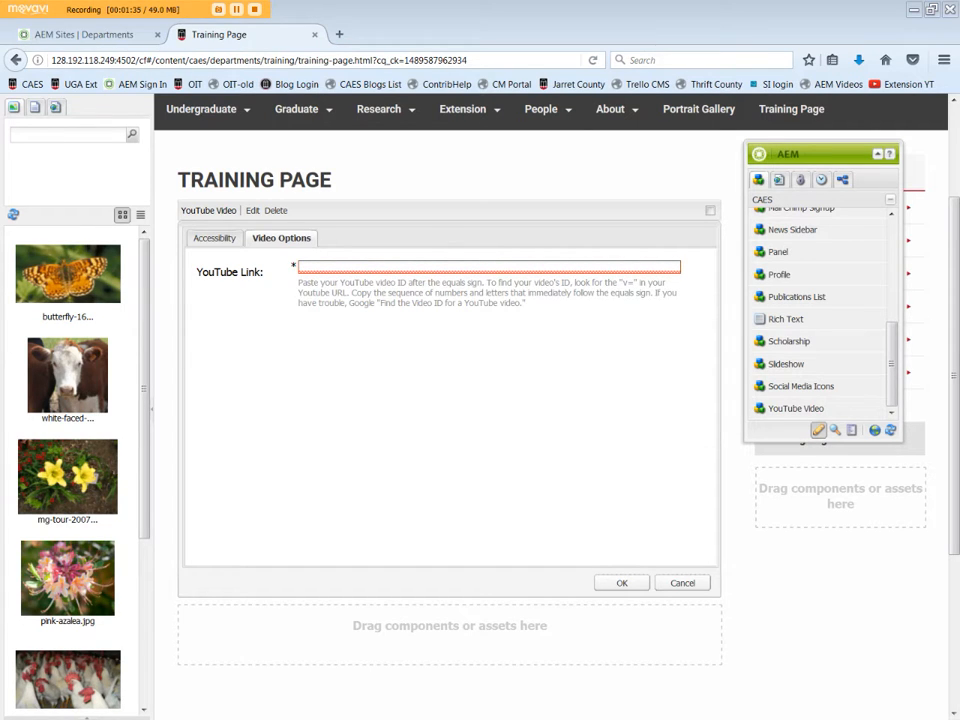
pyautogui.click(488, 266)
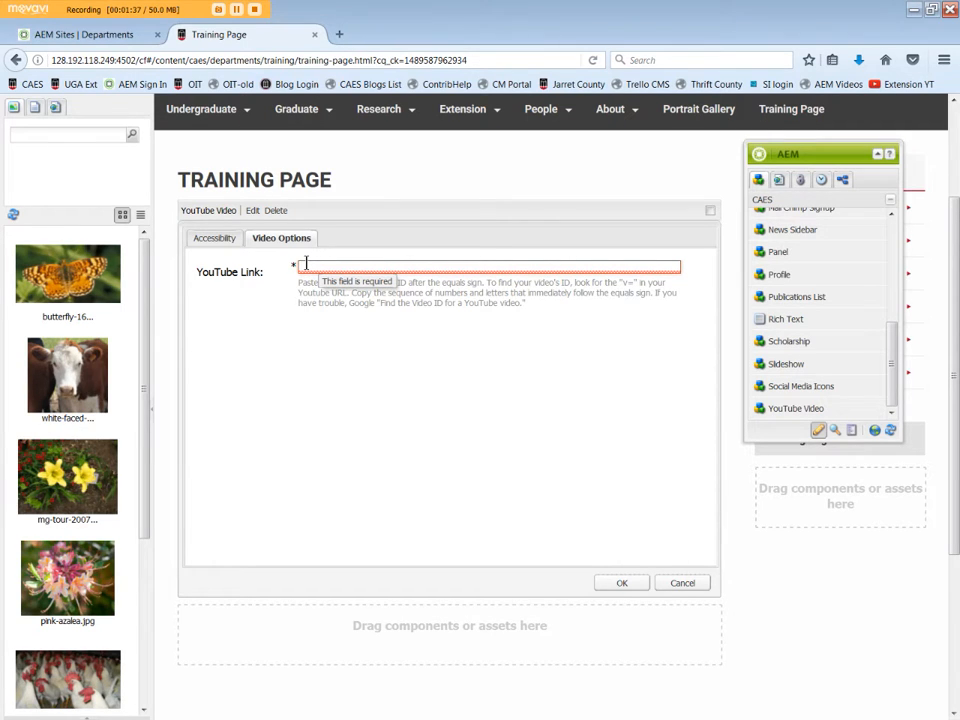
pyautogui.write('https://www.youtube.com/watch?v=X7RNGSOxNpo')
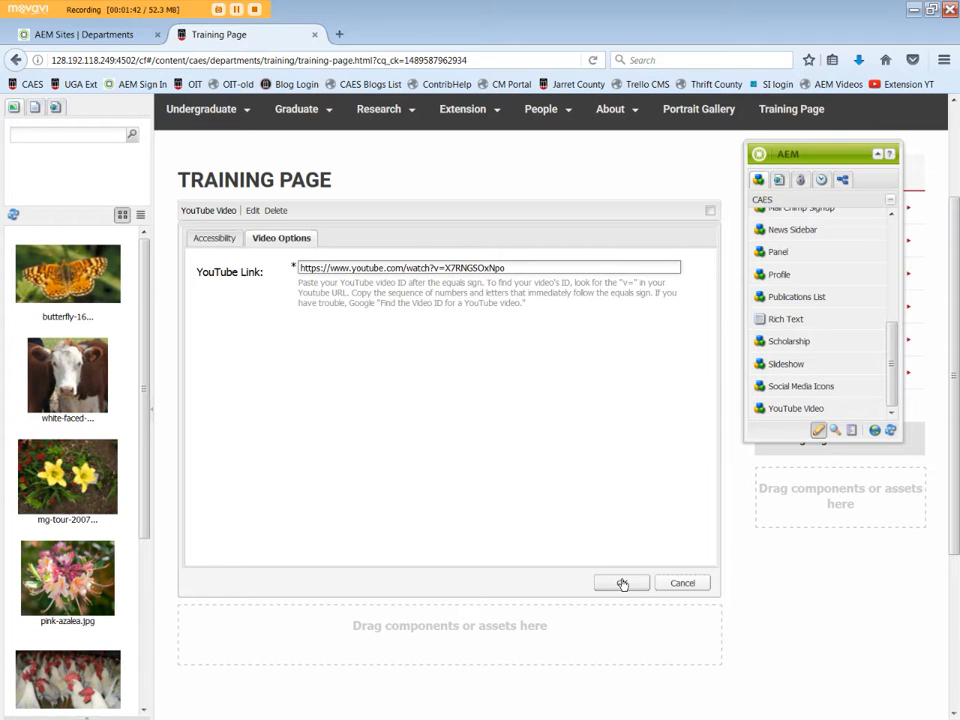
pyautogui.click(620, 582)
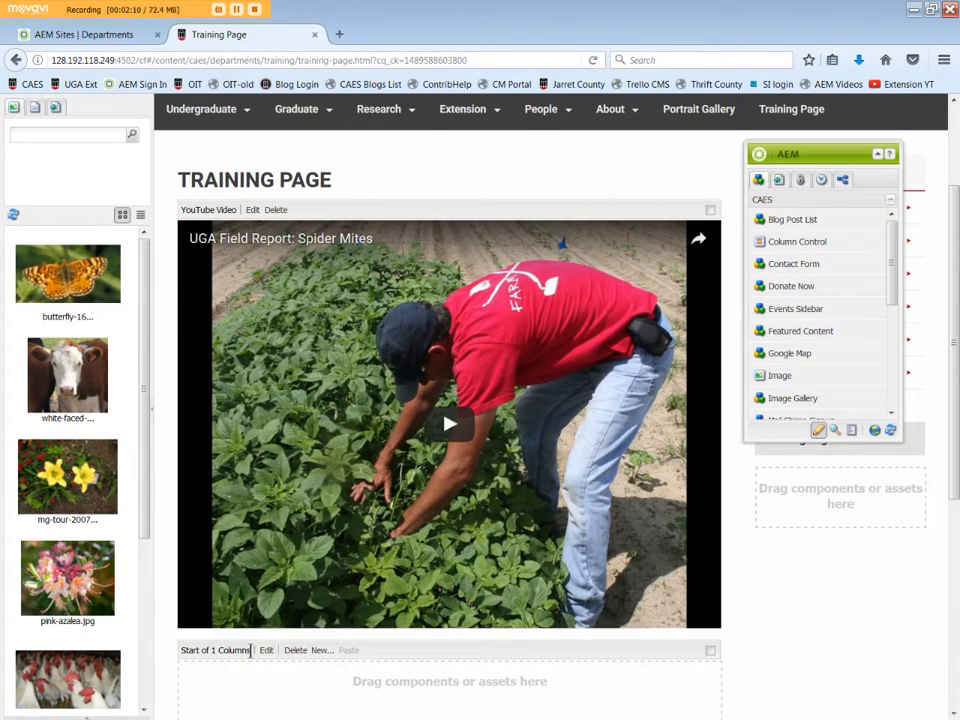
# Step: Scroll down and open the settings of the 'Start of 1 Columns' control below the video
pyautogui.scroll(-3)
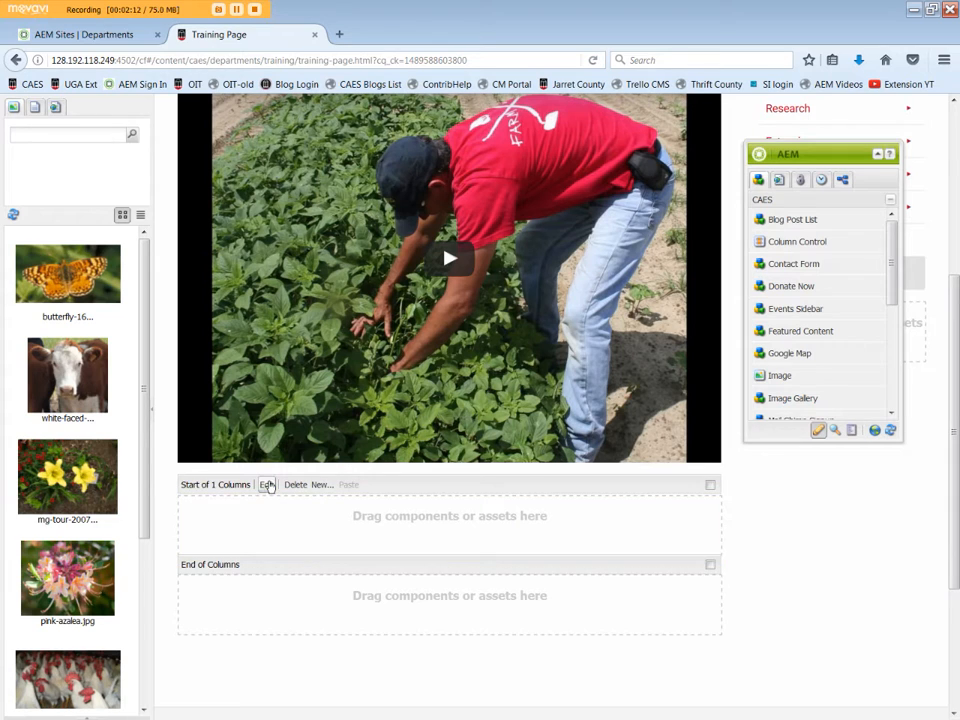
pyautogui.click(265, 485)
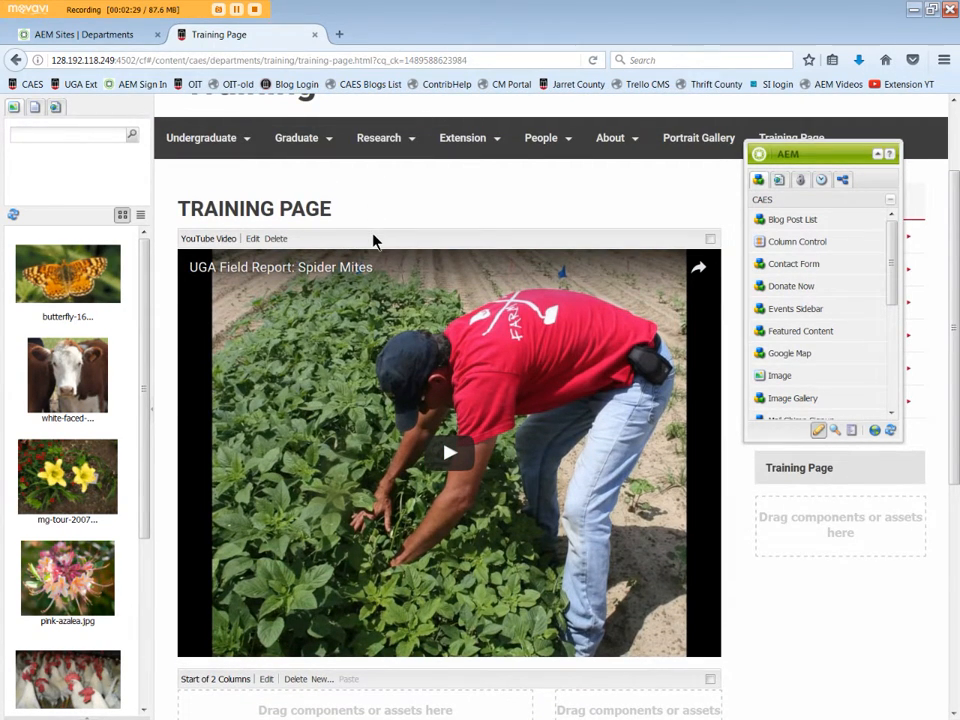
pyautogui.click(276, 238)
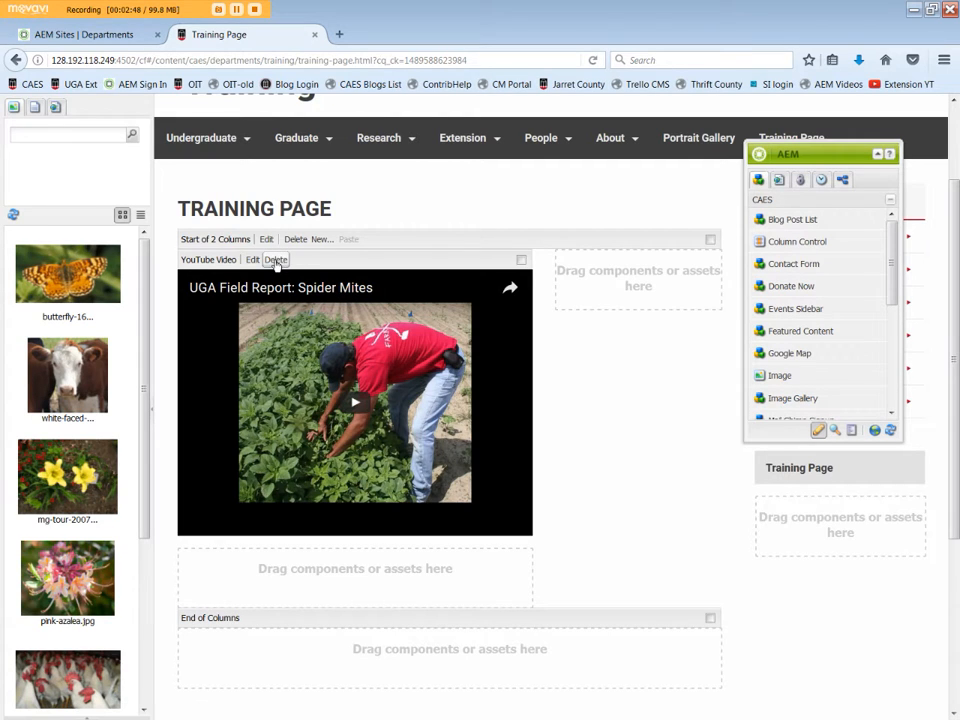
# Step: Delete the Spider Mites YouTube Video component and confirm with Yes
pyautogui.click(275, 259)
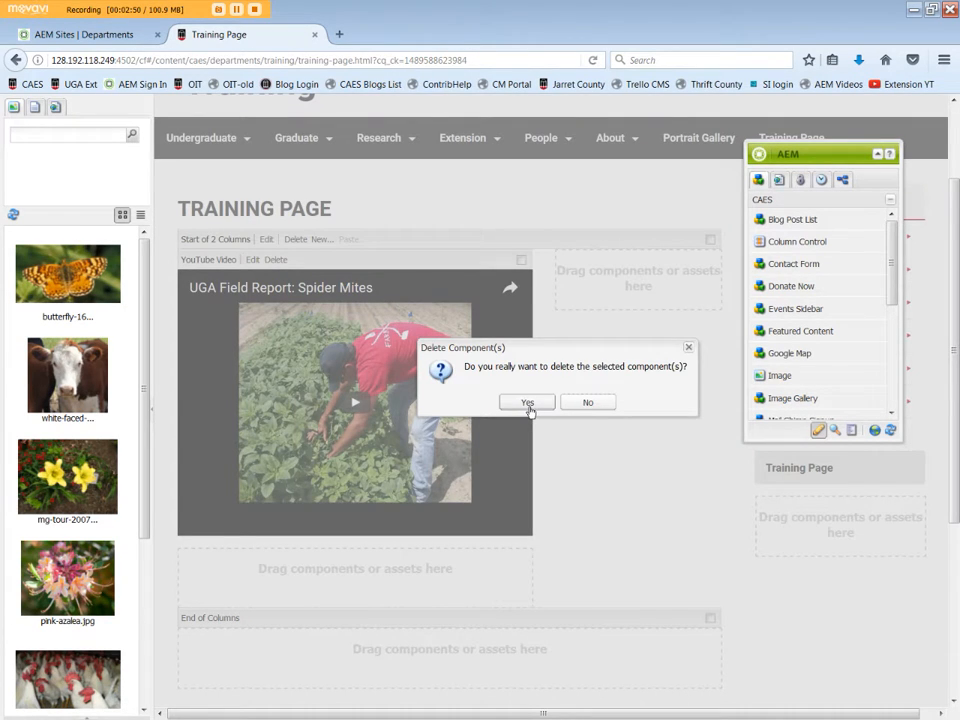
pyautogui.click(526, 401)
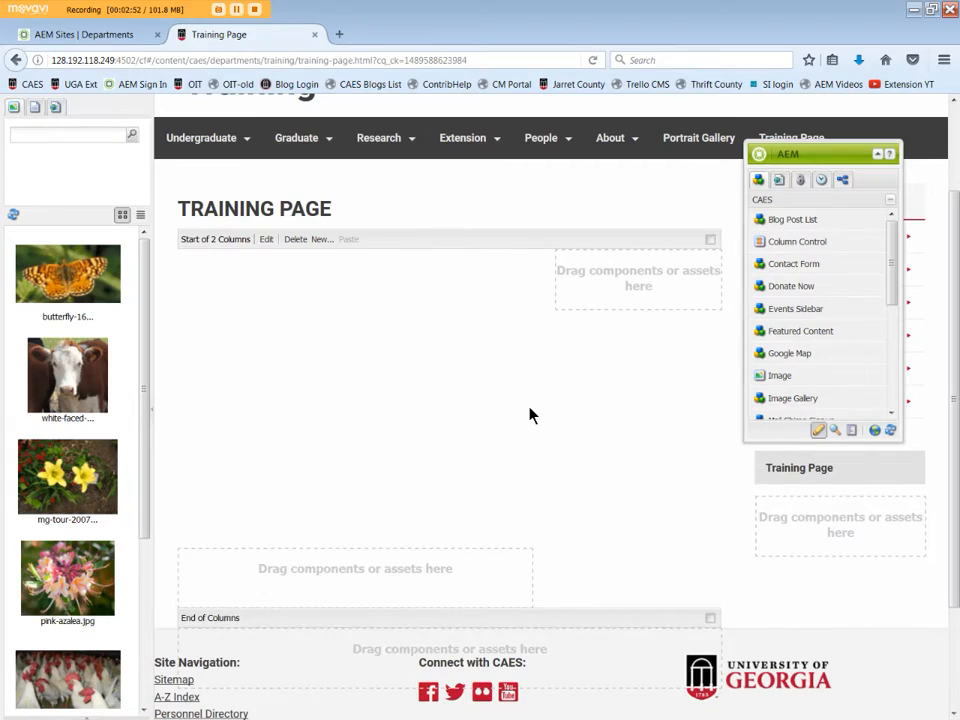